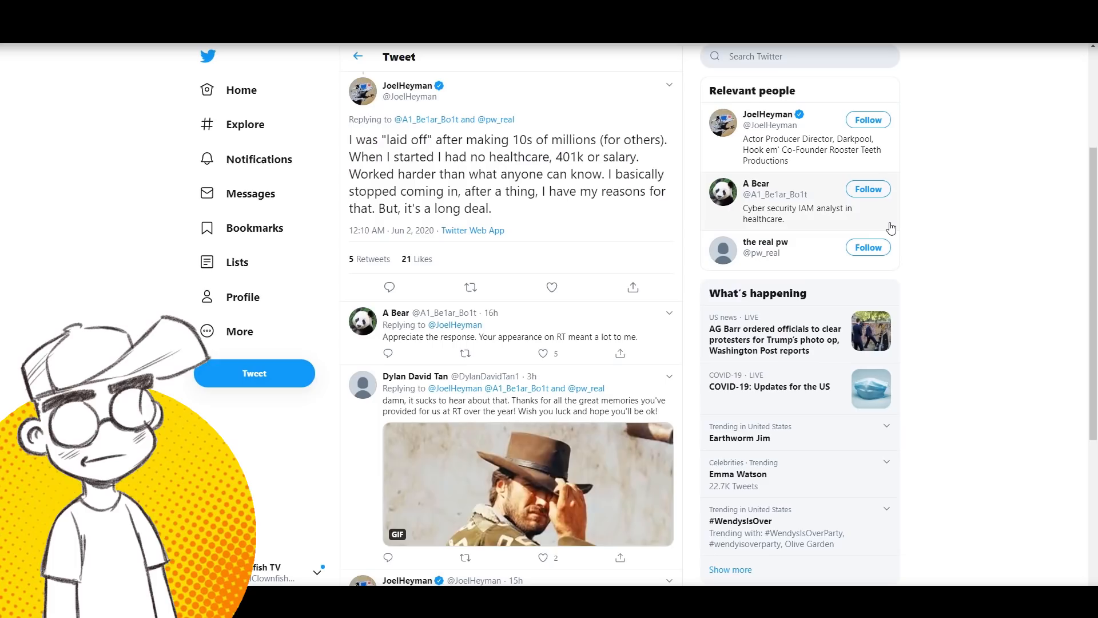
Scroll down the r/RWBY thread into the comments speculating about Joel Heyman's RvB and RWBY roles
{"action": "scroll", "scroll_direction": "down", "scroll_amount": 3}
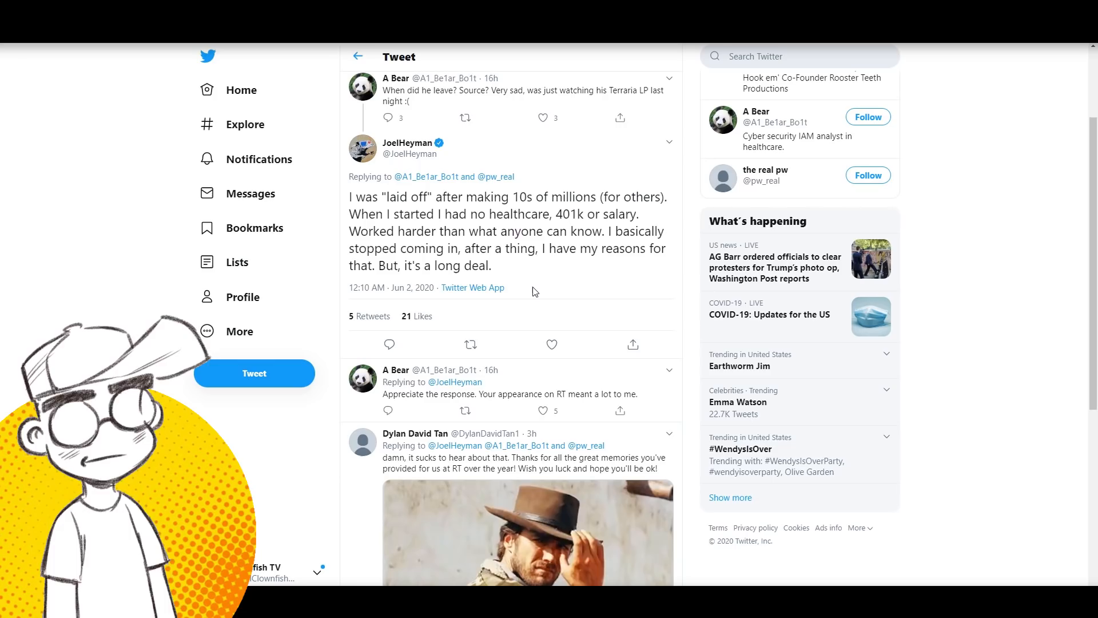
{"action": "scroll", "scroll_direction": "down", "scroll_amount": 3}
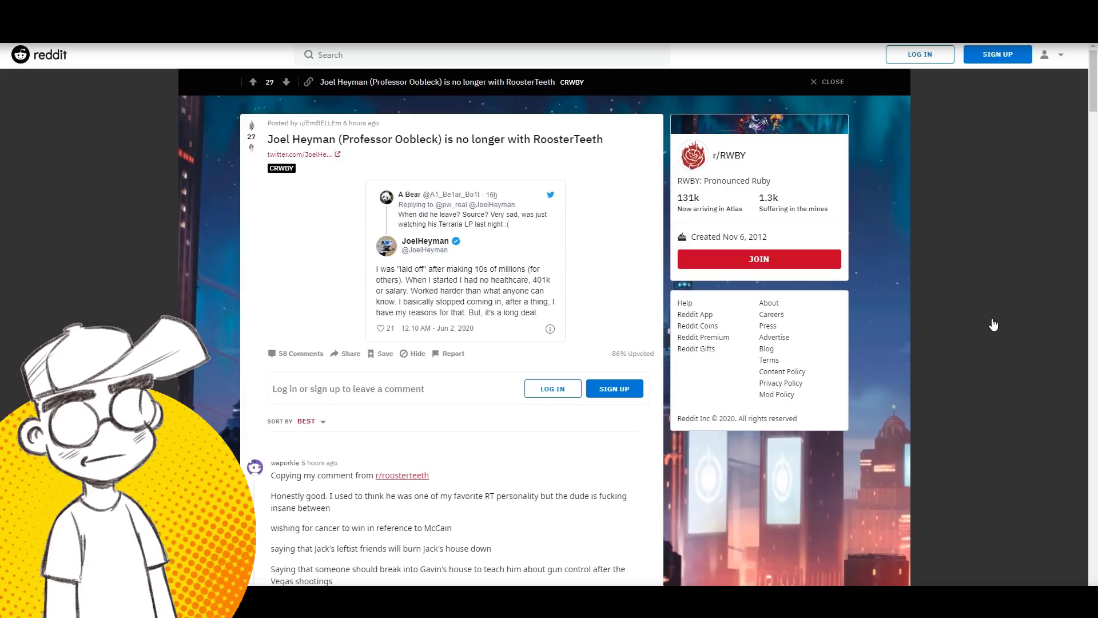
{"action": "scroll", "scroll_direction": "down", "scroll_amount": 3}
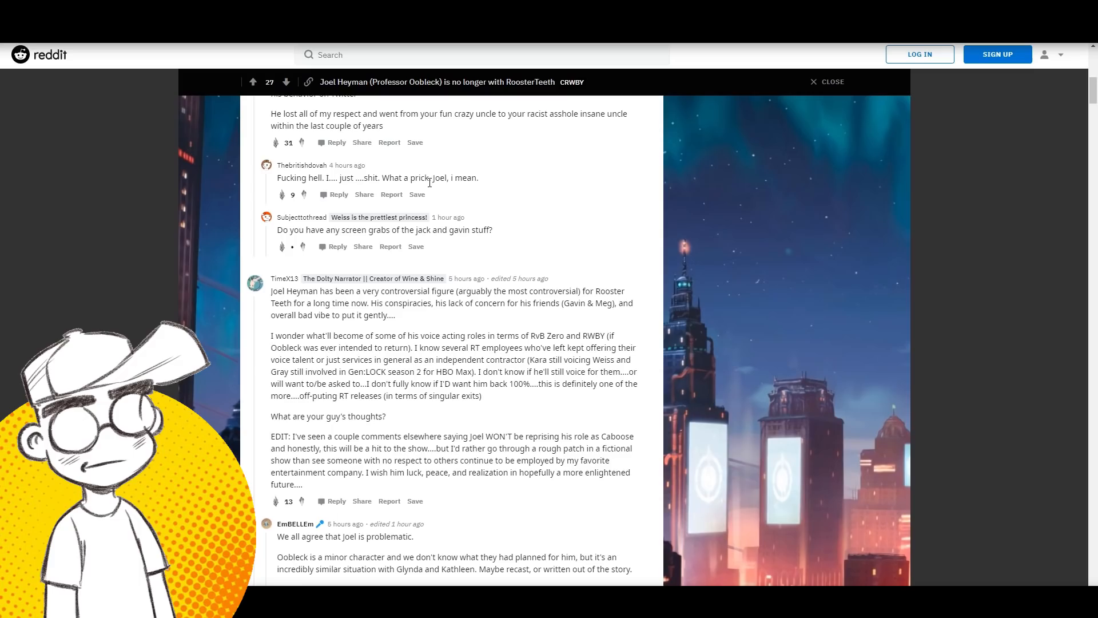
{"action": "scroll", "scroll_direction": "down", "scroll_amount": 3}
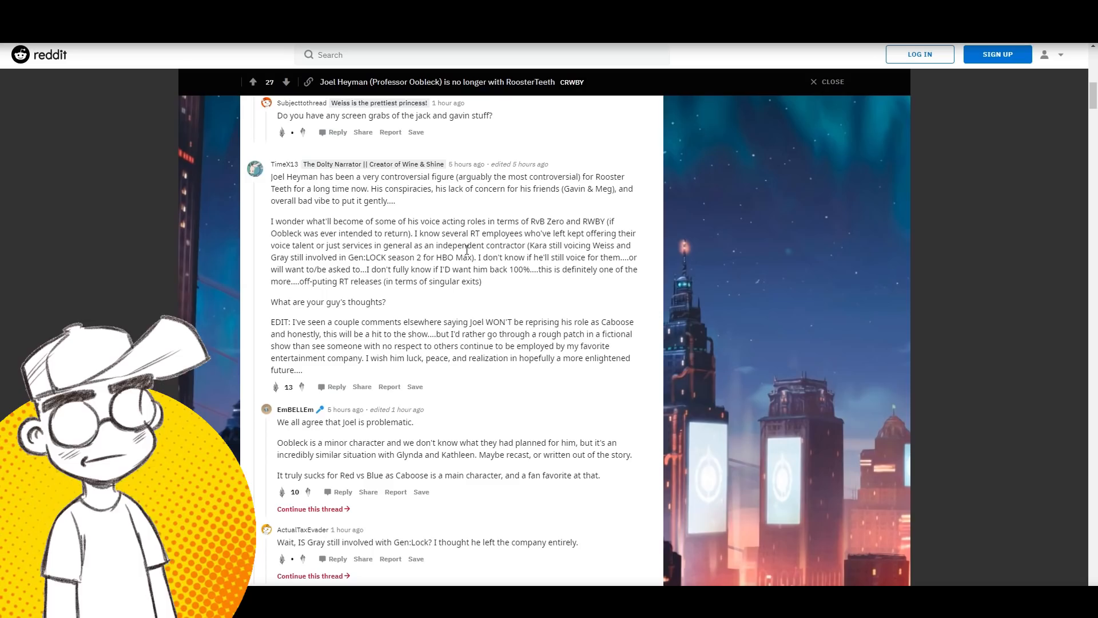
{"action": "scroll", "scroll_direction": "down", "scroll_amount": 3}
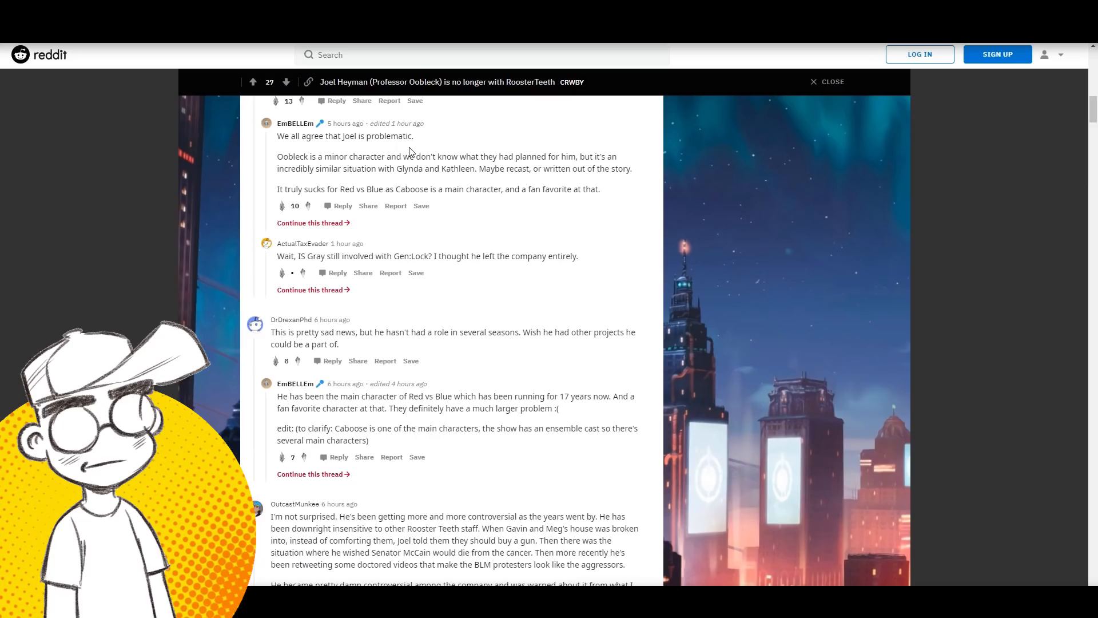
{"action": "scroll", "scroll_direction": "down", "scroll_amount": 3}
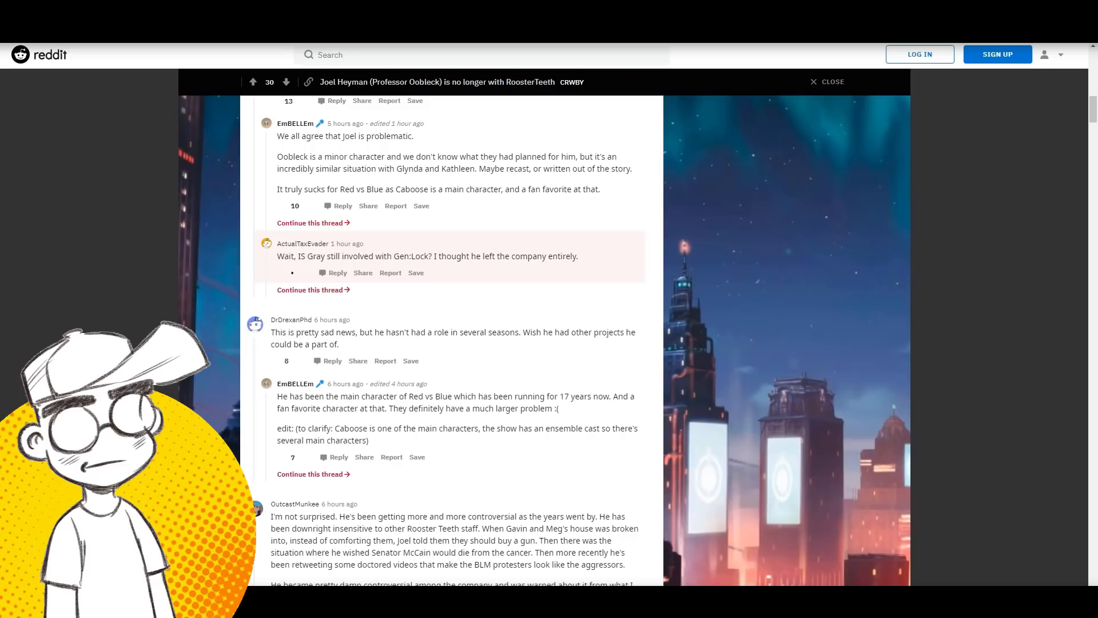
{"action": "mouse_move", "coordinate": [549, 250]}
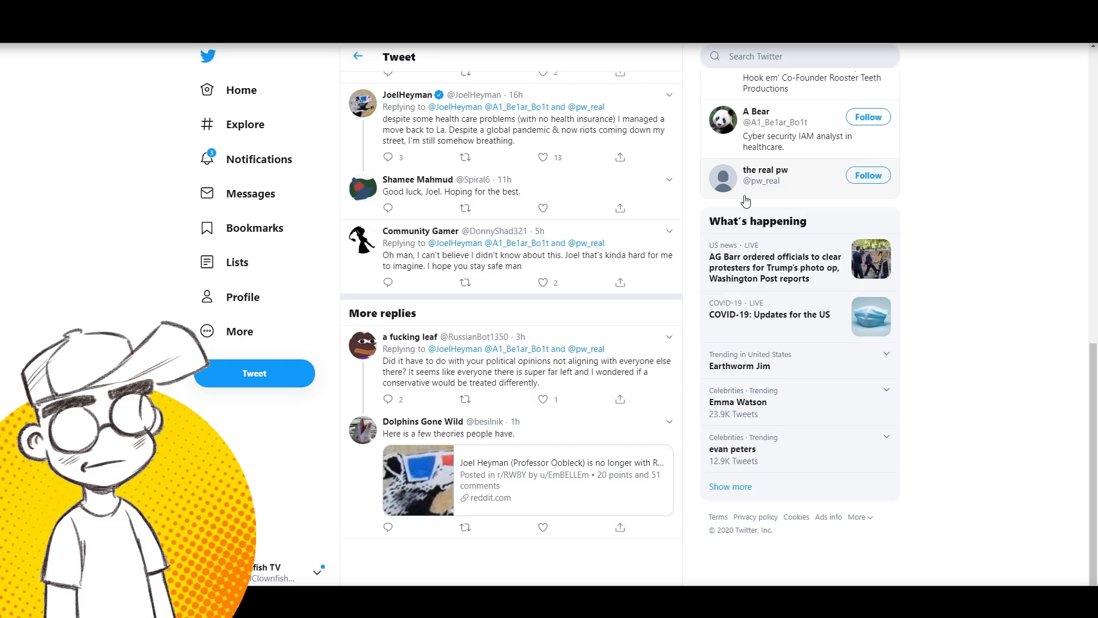
Scroll down to the More replies section under Joel Heyman's laid-off tweet
{"action": "scroll", "scroll_direction": "down", "scroll_amount": 3}
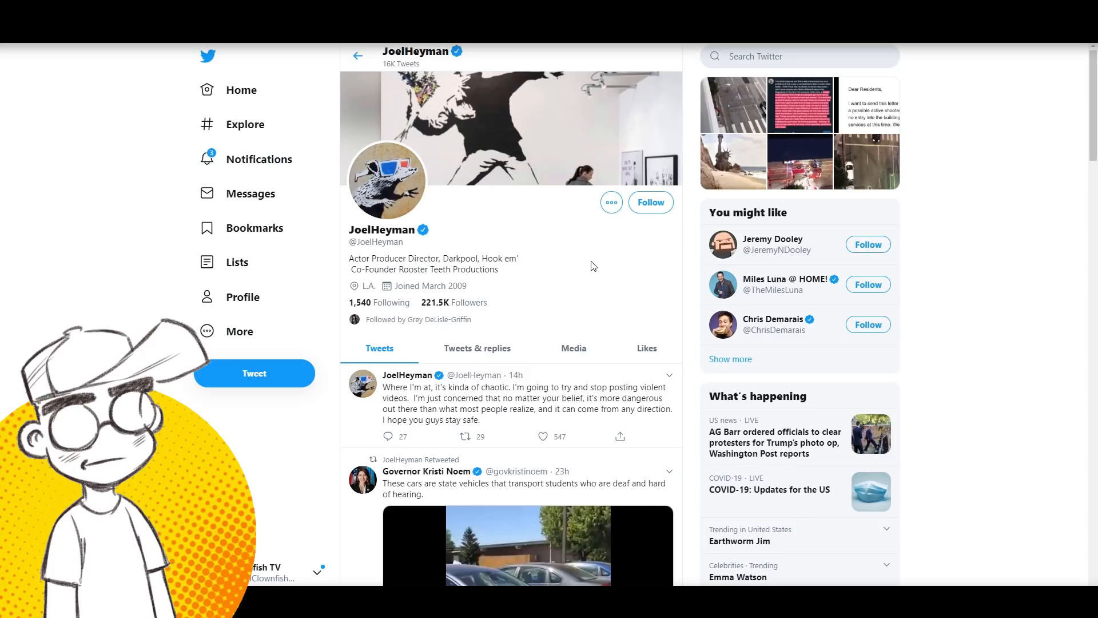
{"action": "scroll", "scroll_direction": "down", "scroll_amount": 3}
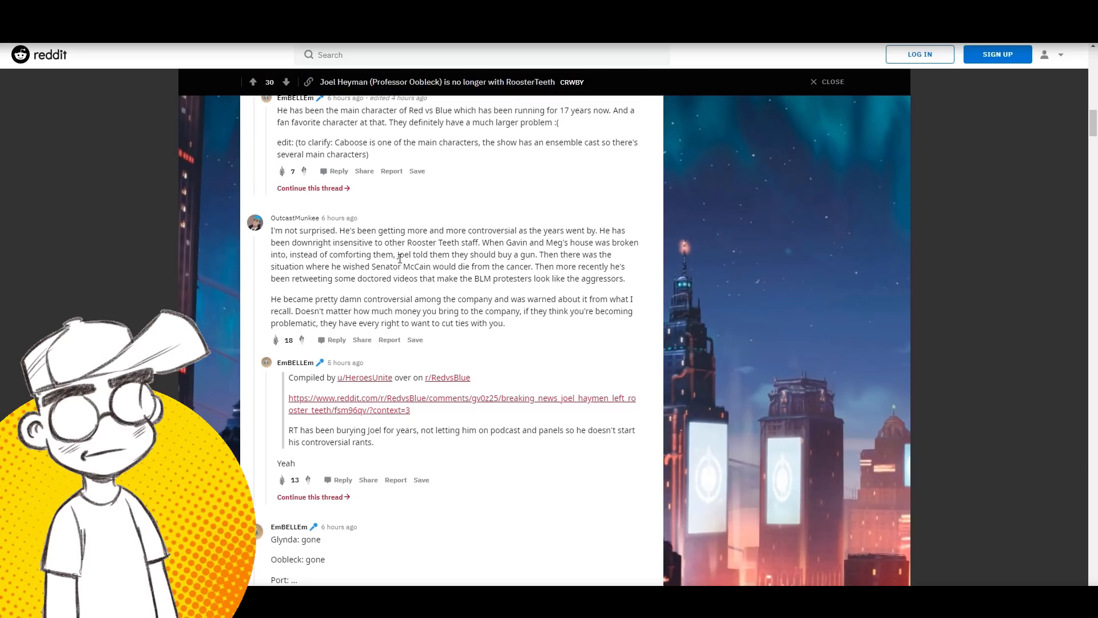
Scroll the Reddit thread down to the comments joking about Glynda, Oobleck and Port
{"action": "scroll", "scroll_direction": "down", "scroll_amount": 3}
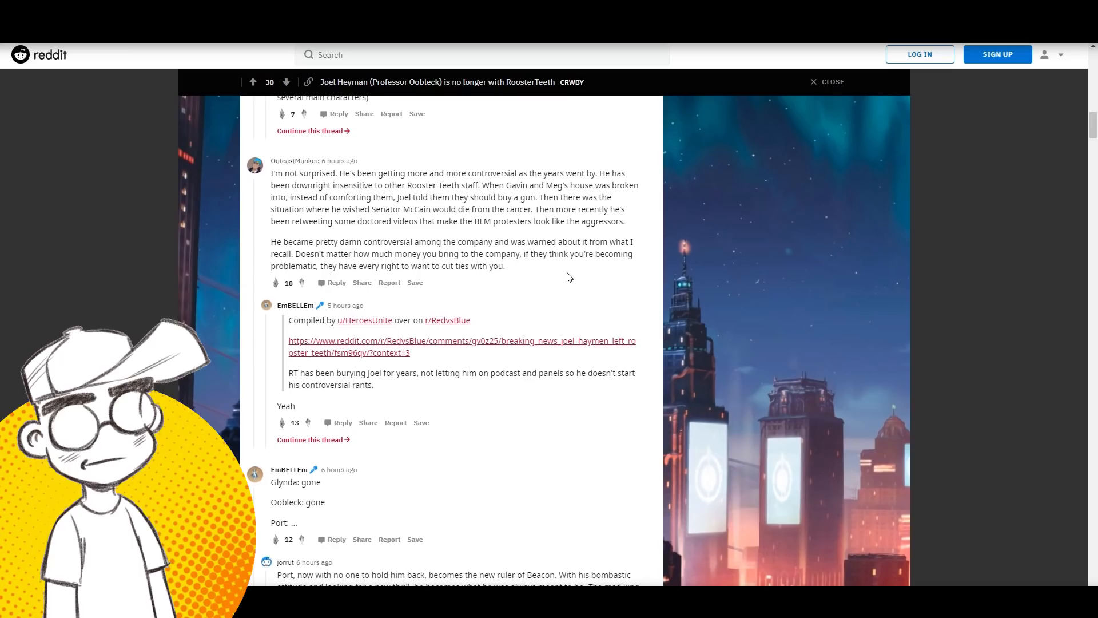
{"action": "scroll", "scroll_direction": "down", "scroll_amount": 3}
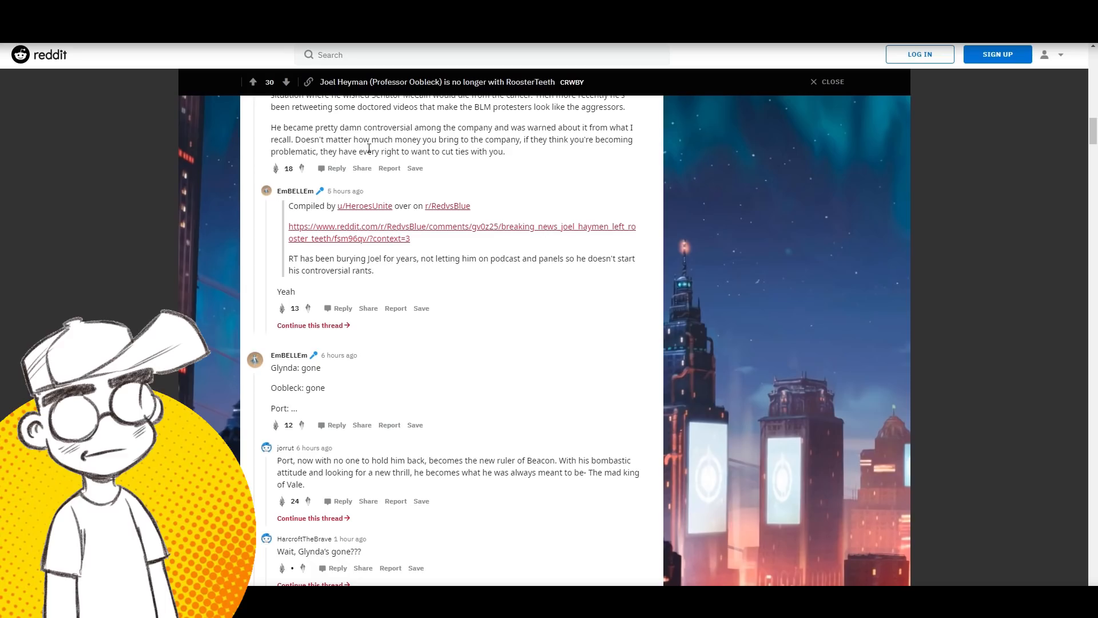
{"action": "mouse_move", "coordinate": [530, 173]}
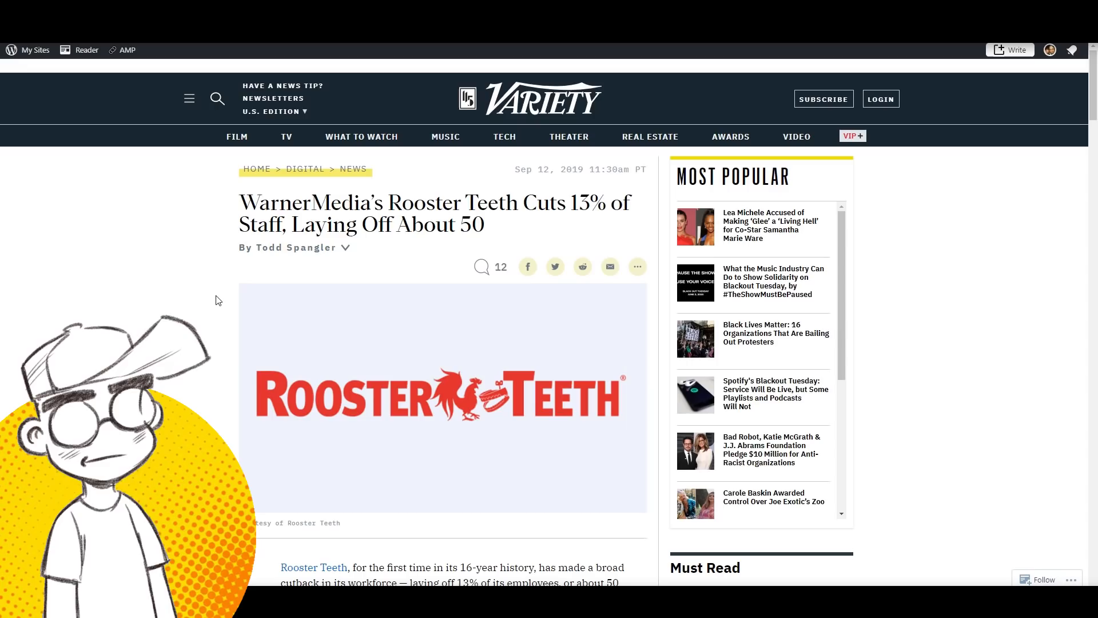
Scroll through the Variety article on Rooster Teeth cutting 13% of staff, then return to Joel Heyman's tweet
{"action": "scroll", "scroll_direction": "down", "scroll_amount": 3}
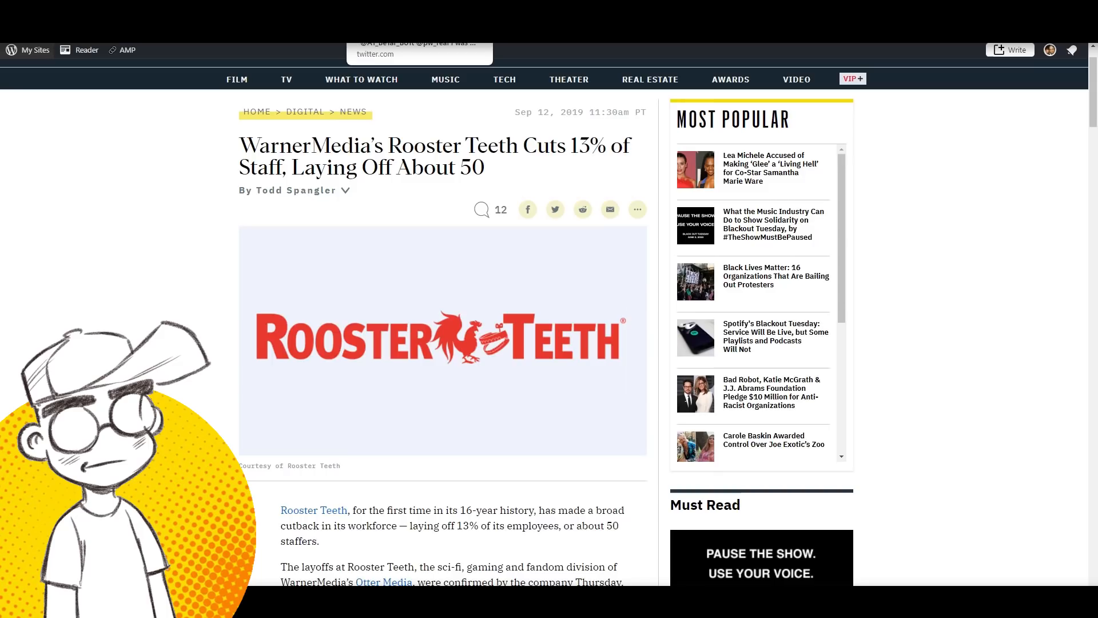
{"action": "left_click", "coordinate": [418, 53]}
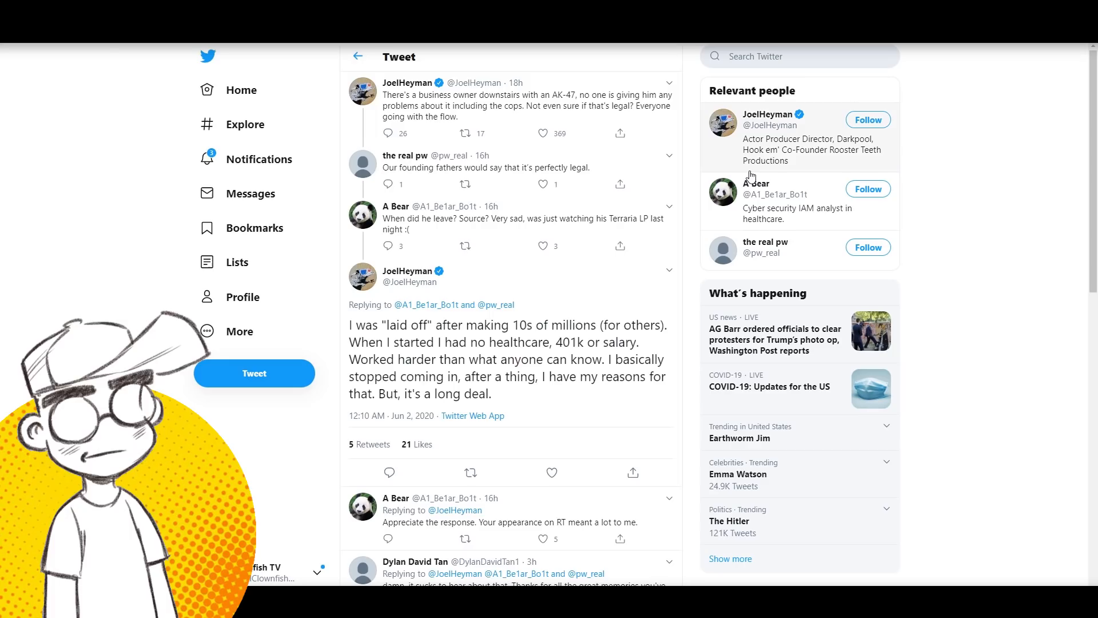